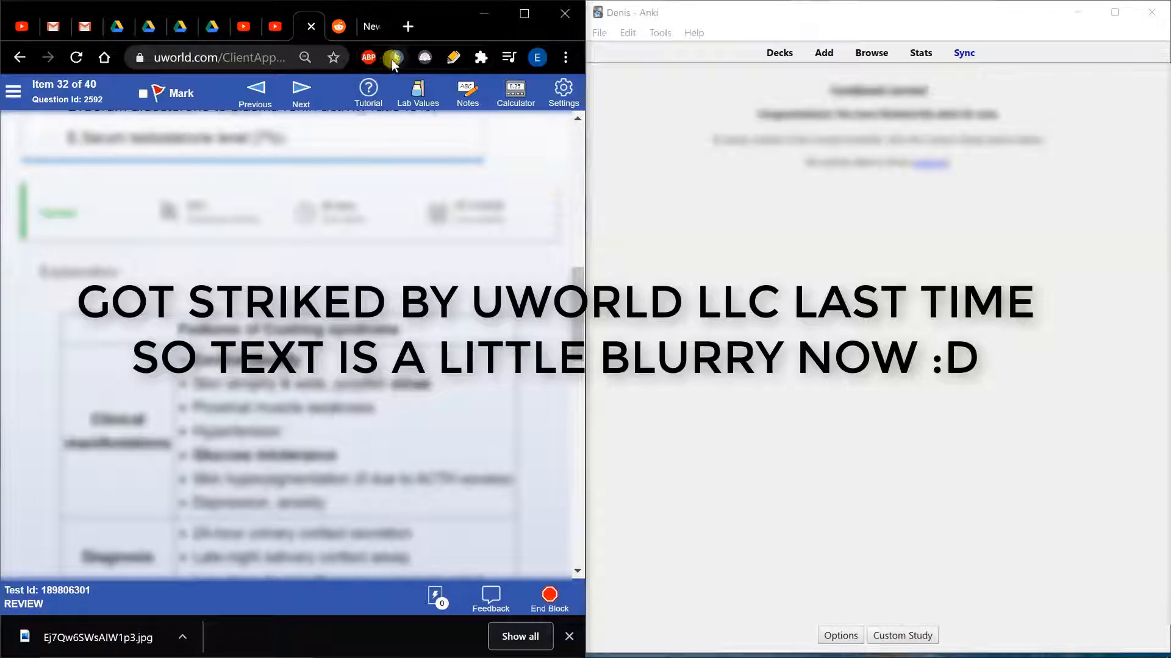
- Enable copying on the UWorld page via the Absolute Enable Right Click & Copy extension
click(394, 57)
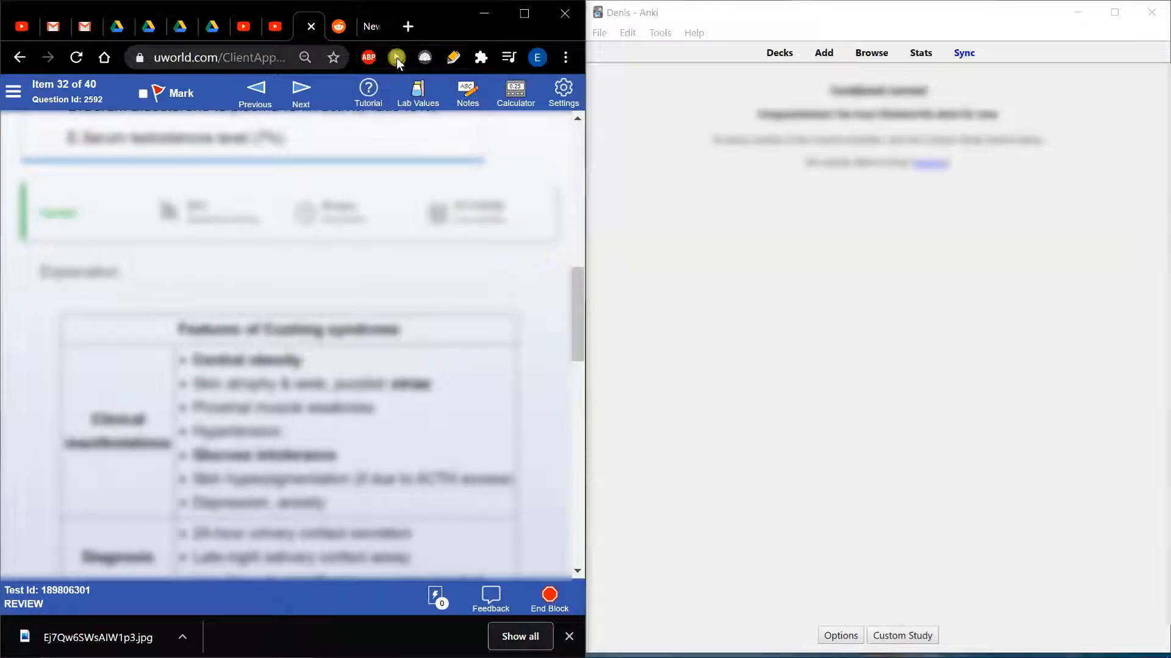
click(397, 57)
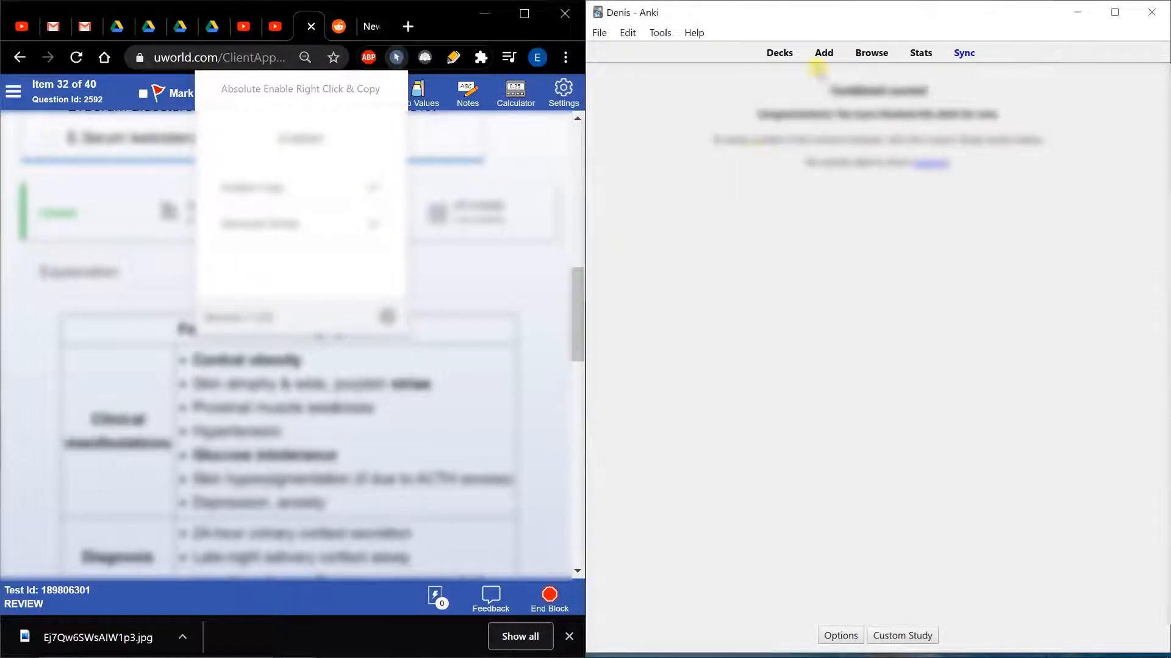
- Start a new cloze note to receive the Features of Cushing syndrome table
click(823, 52)
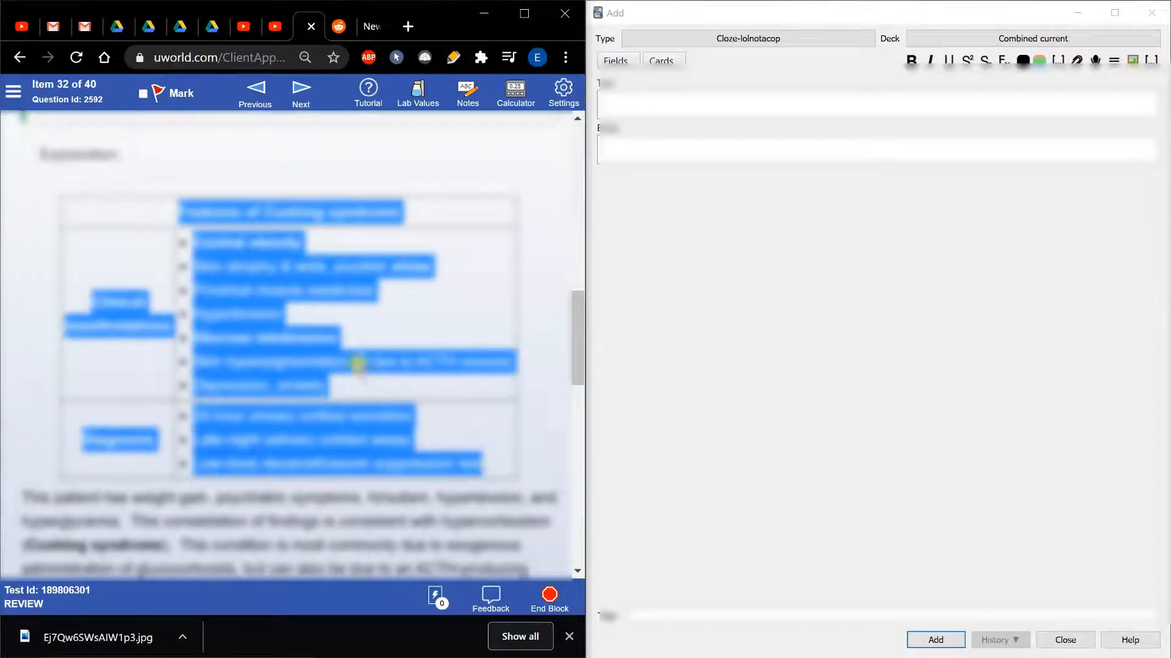
mouse_move(454, 178)
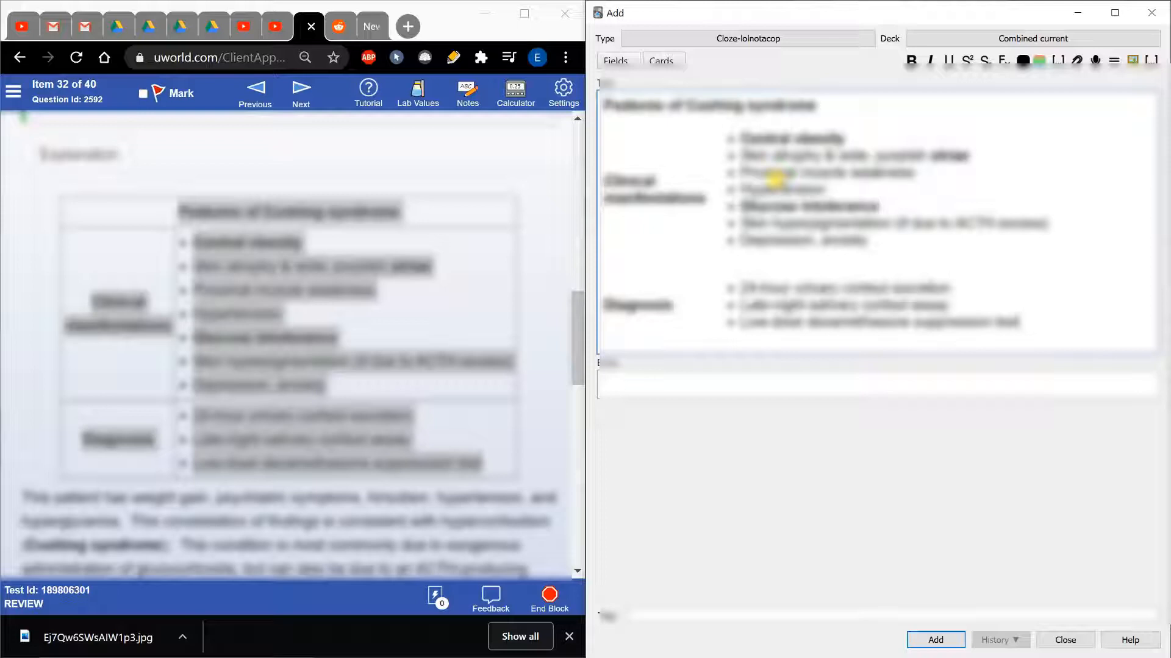
- Cloze Depression and anxiety in the Cushing table and add the card to the deck
double_click(776, 240)
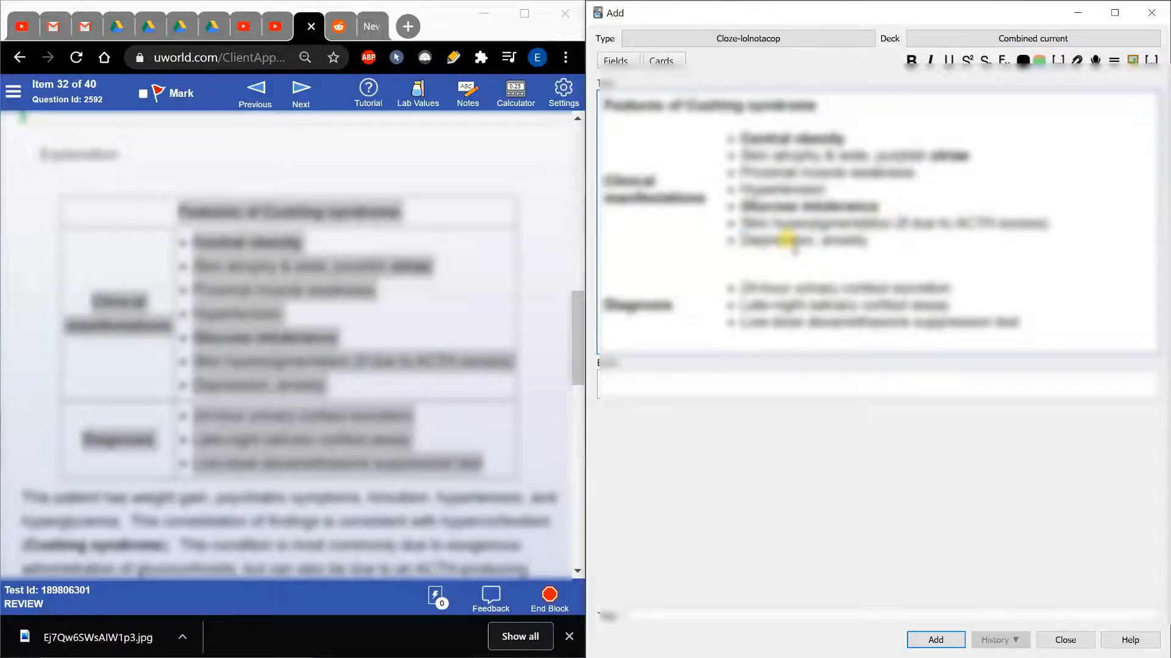
double_click(777, 241)
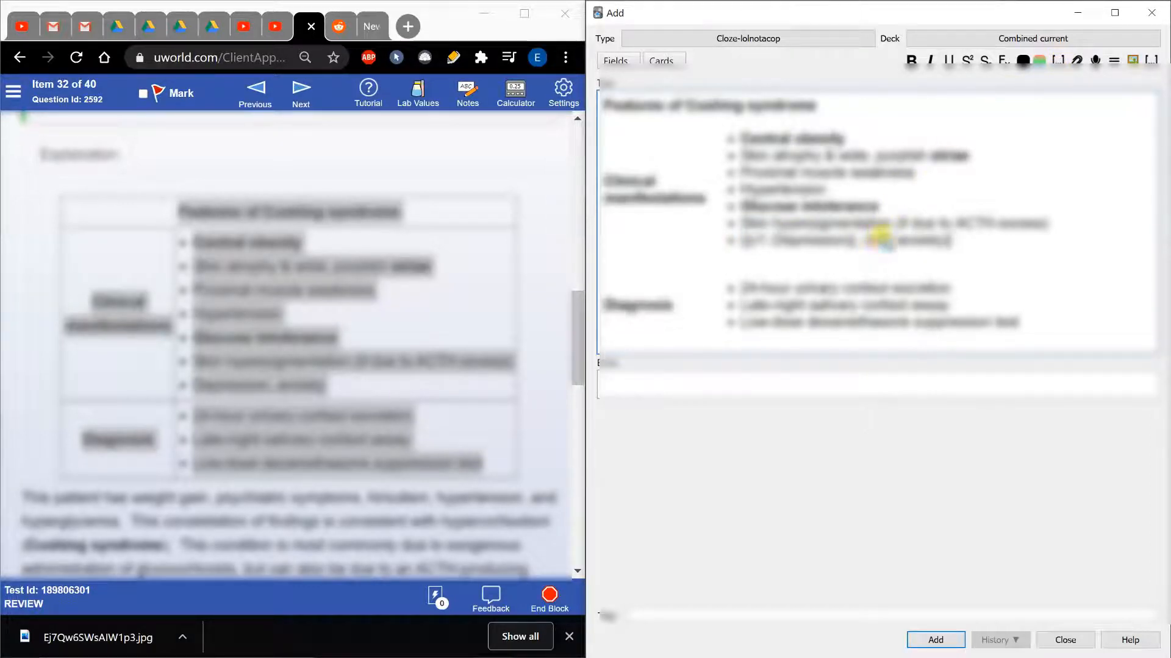
click(935, 640)
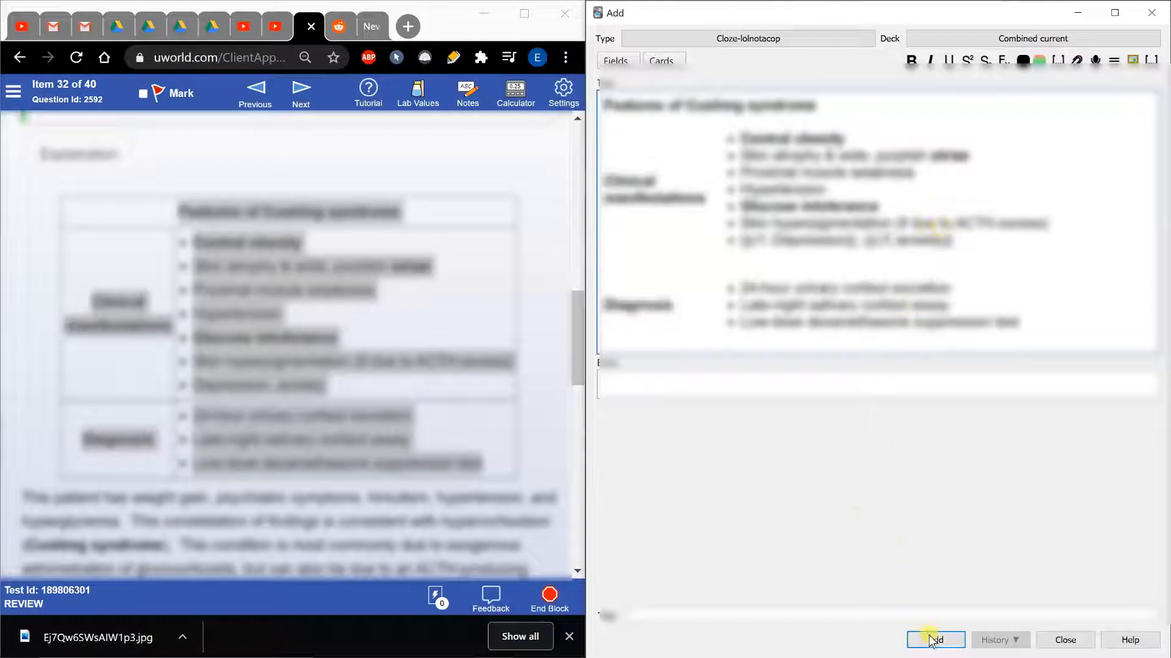
click(934, 640)
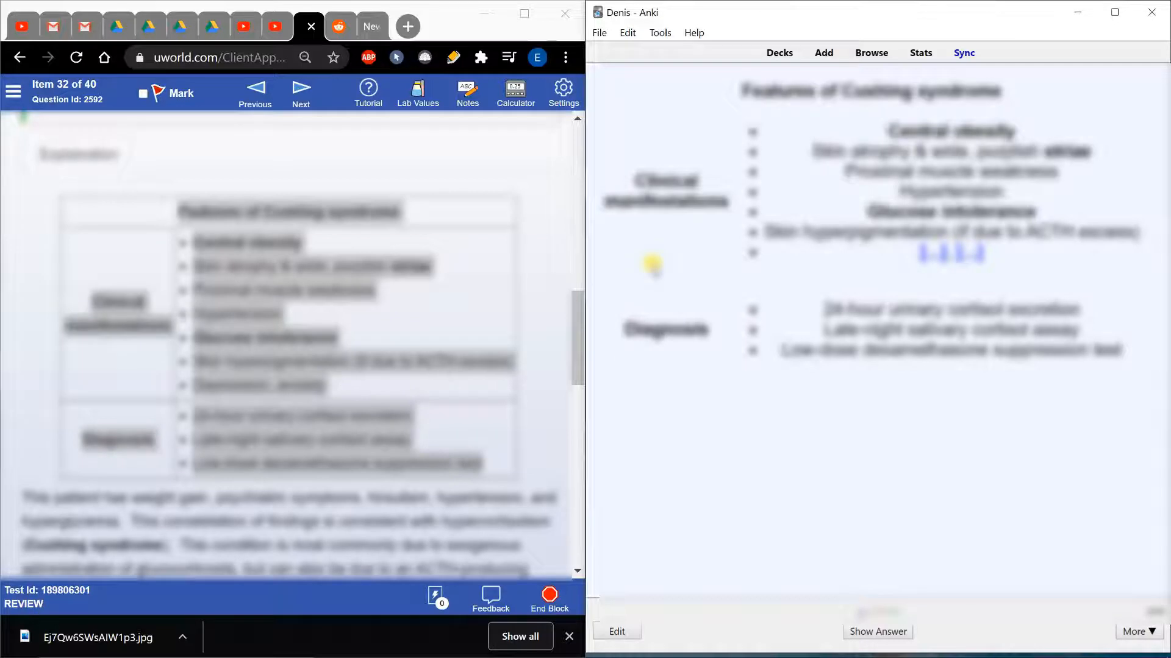
- Reveal the Depression and anxiety answer, then start another empty cloze note
click(876, 631)
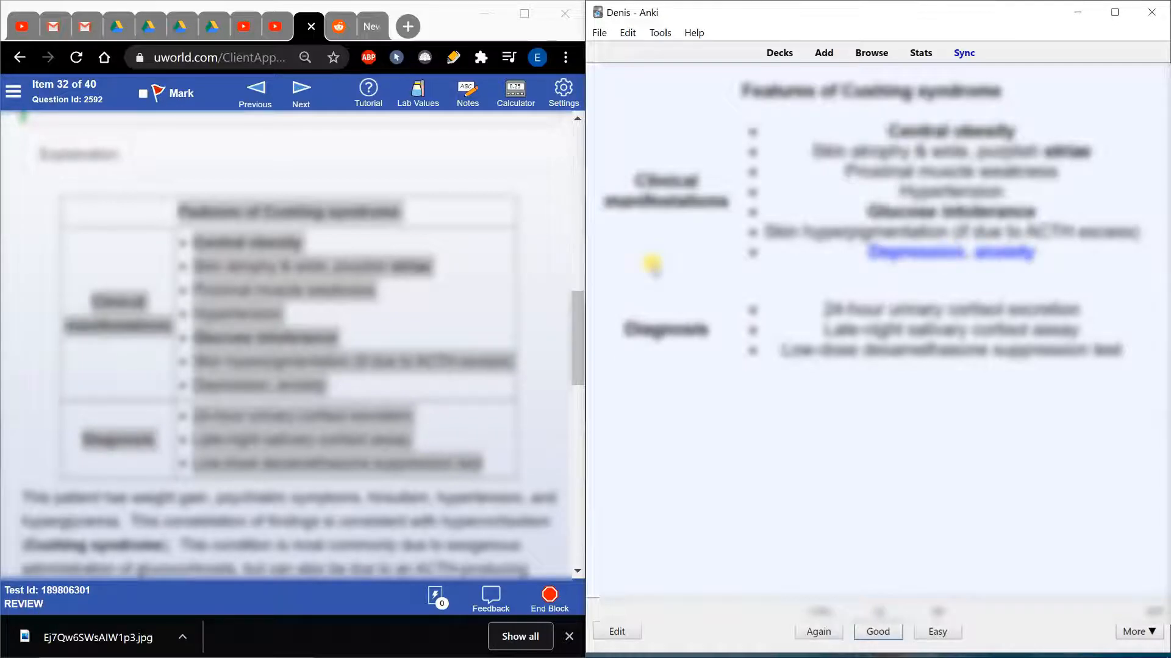
mouse_move(915, 211)
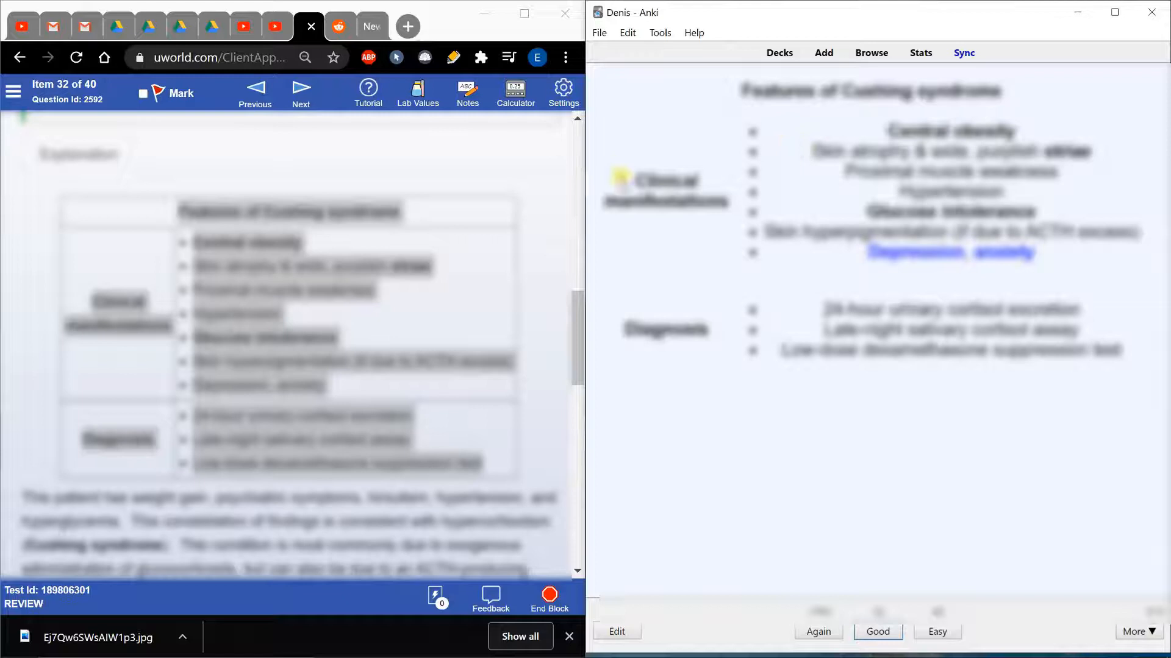
click(823, 52)
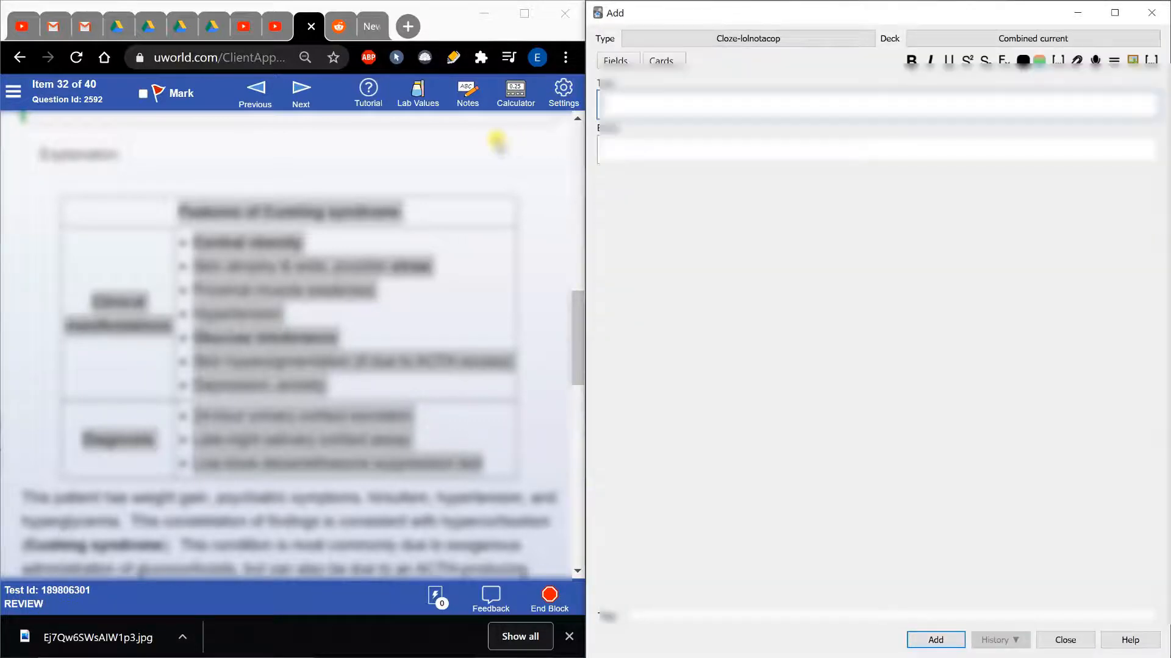
scroll(down, 3)
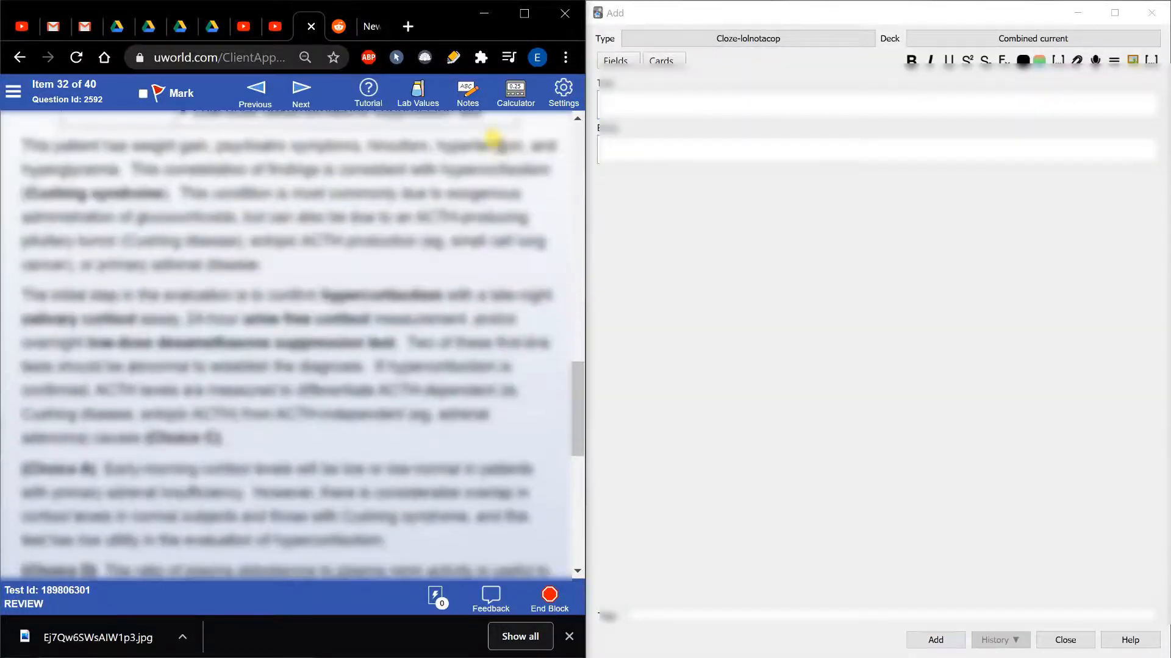
scroll(up, 3)
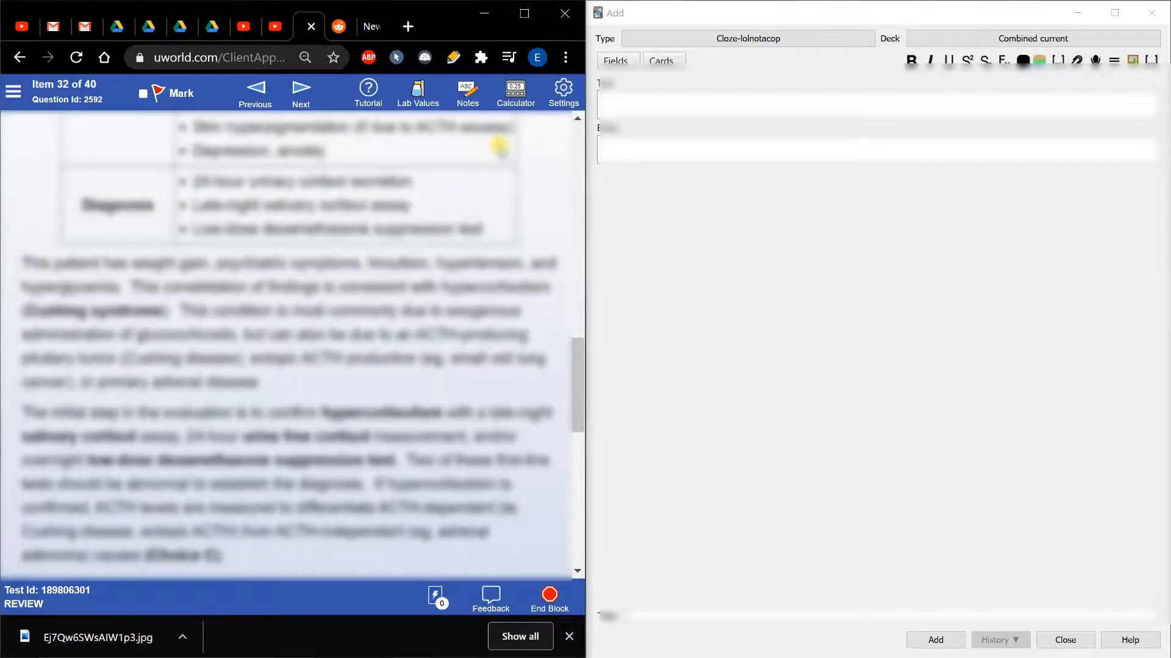
mouse_move(12, 263)
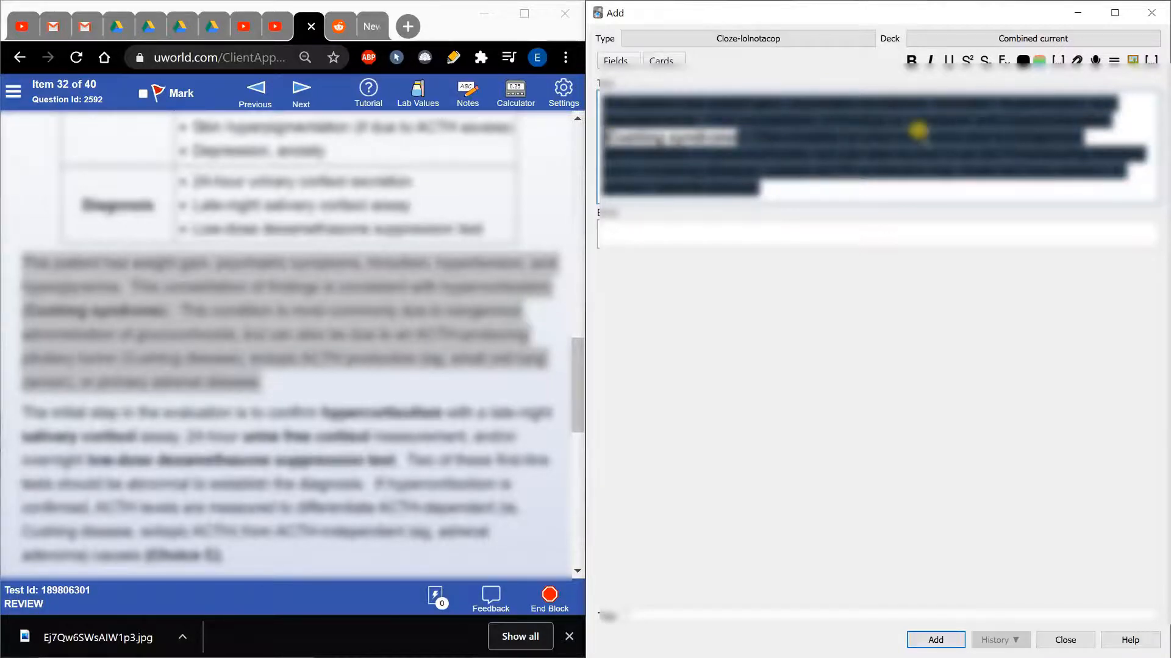
mouse_move(742, 186)
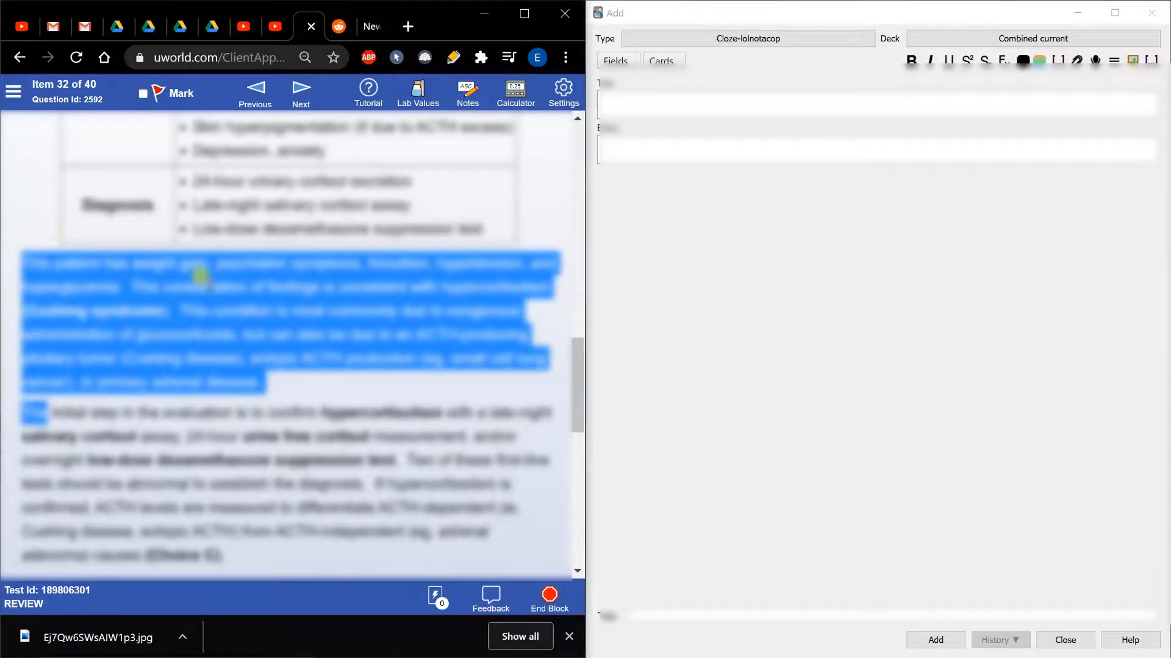
mouse_move(267, 308)
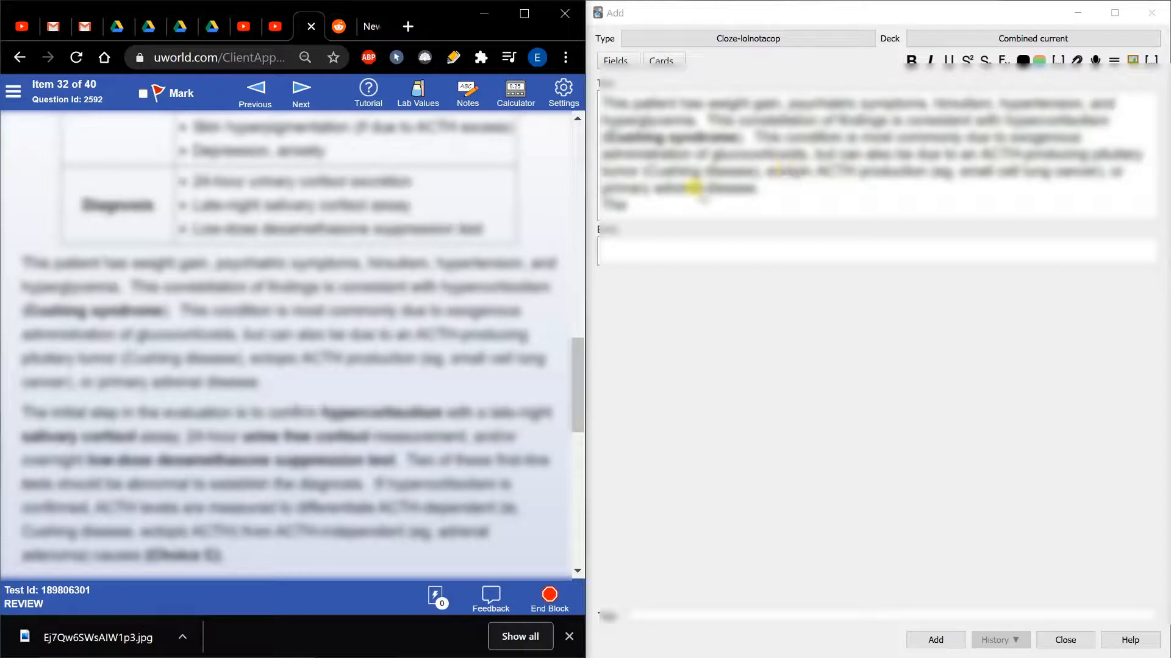
- Add the note holding the first explanation paragraph with bold Cushing syndrome kept
scroll(down, 3)
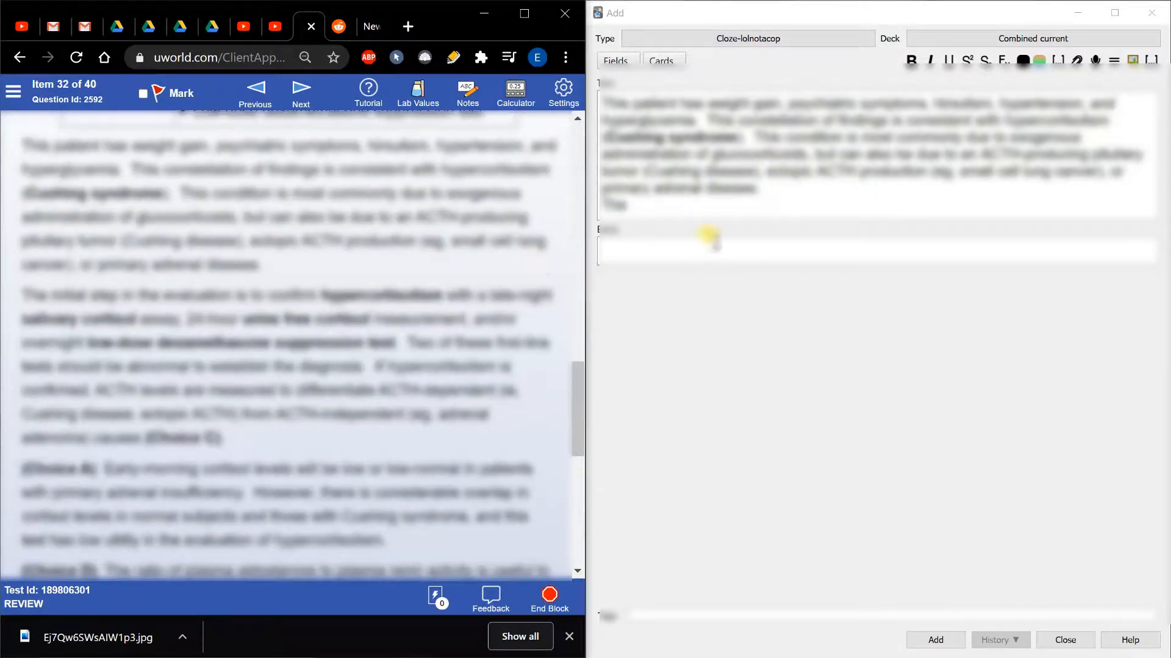
key(ctrl+a)
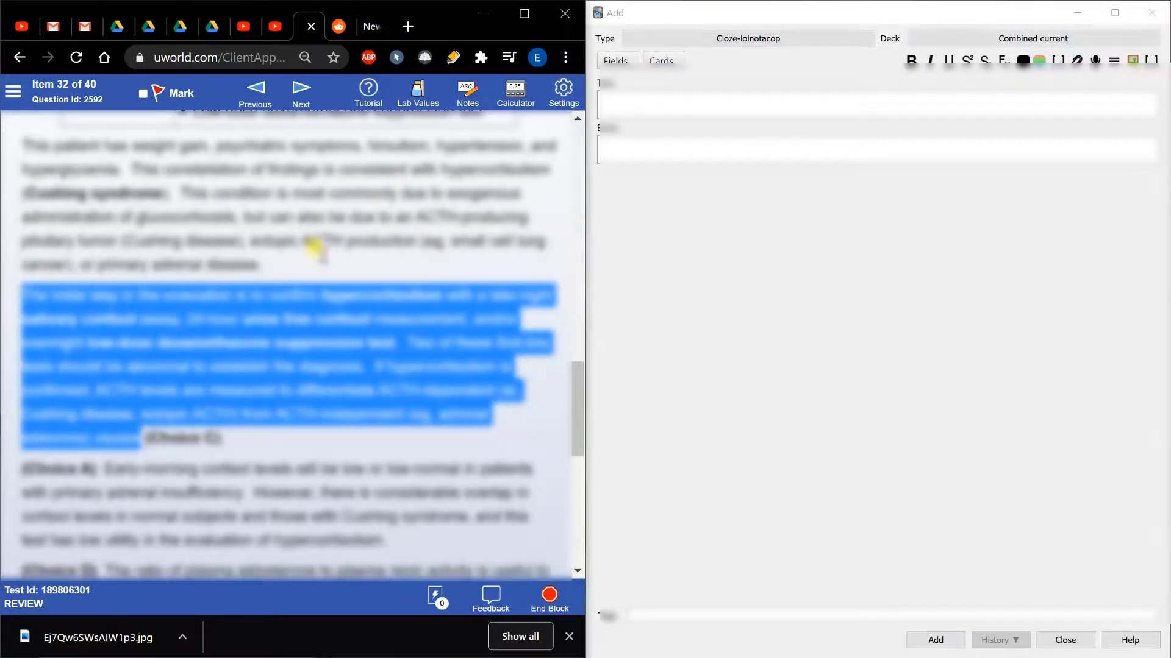
- Paste the hypercortisolism confirmation paragraph into the front field with bold terms preserved
click(209, 264)
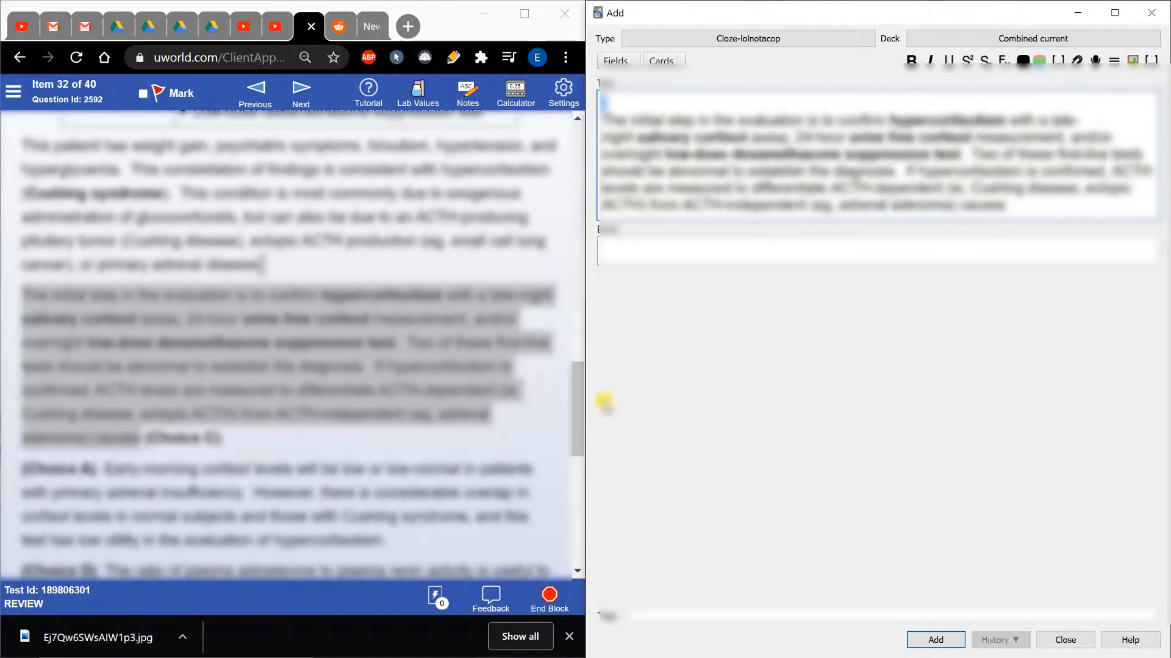
scroll(up, 3)
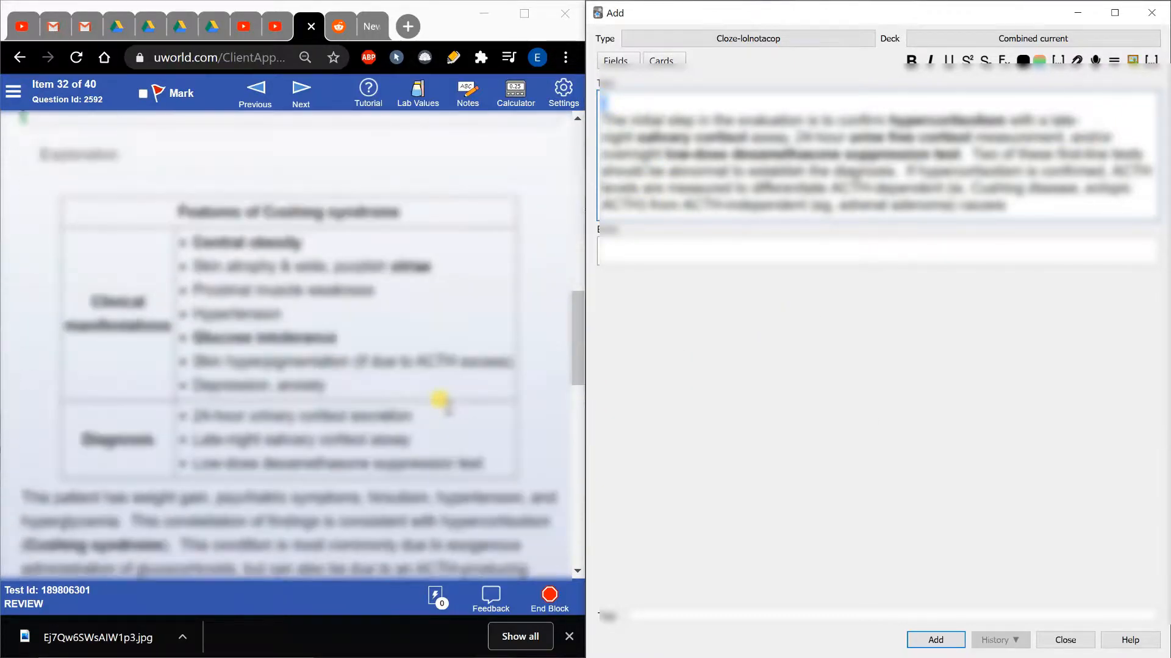